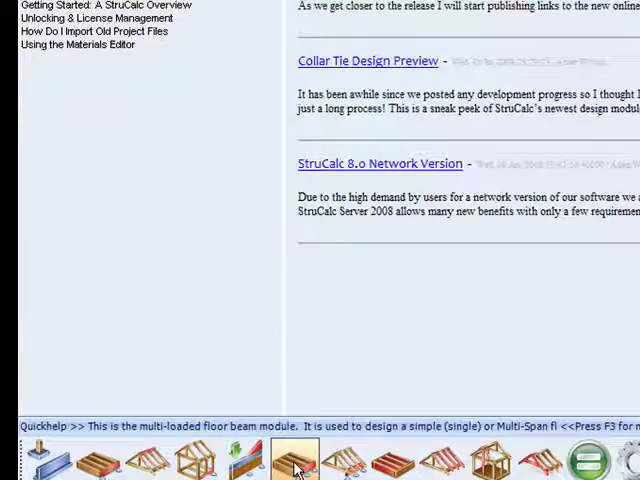
Start a new Multi-Span Floor Beam design from the toolbar module icon
left_click(293, 460)
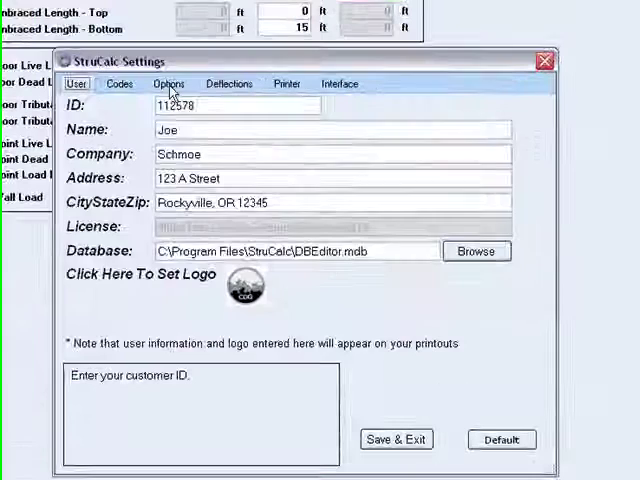
Review the default loads on Options and deflection limits on Deflections, then close settings
left_click(168, 83)
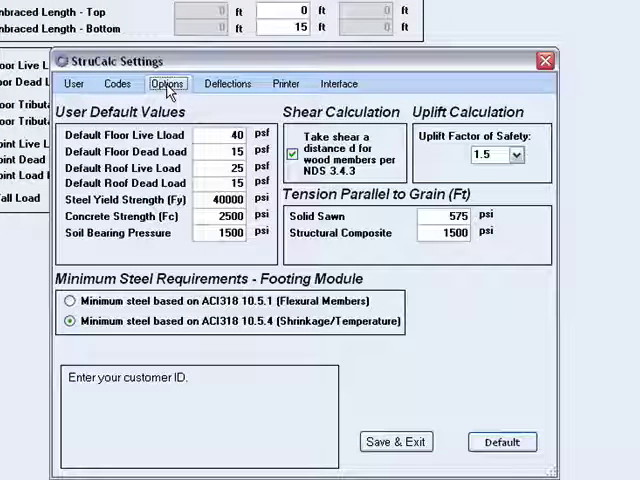
left_click(228, 83)
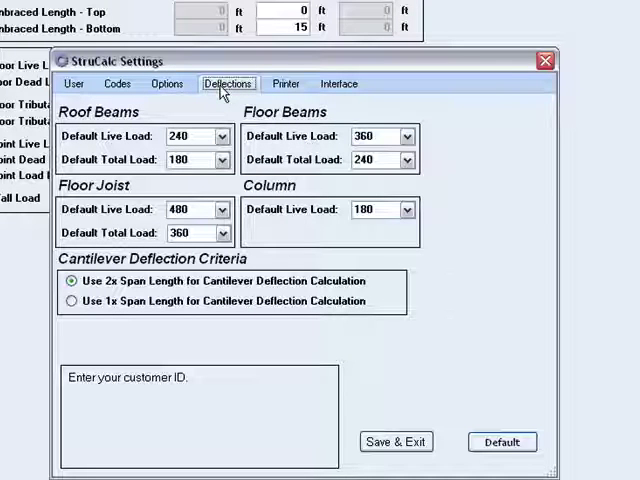
mouse_move(240, 95)
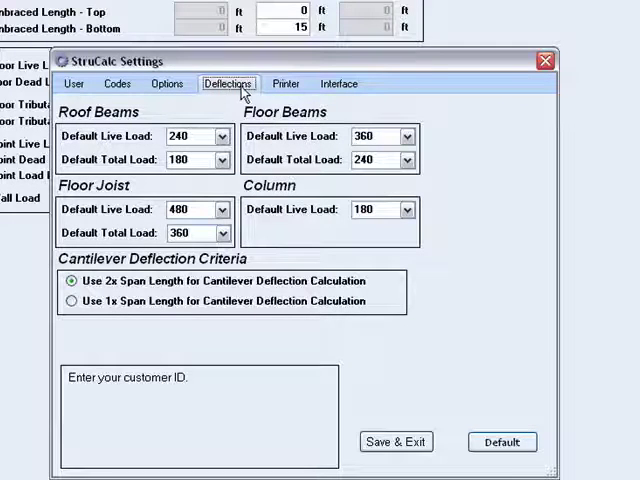
left_click(286, 83)
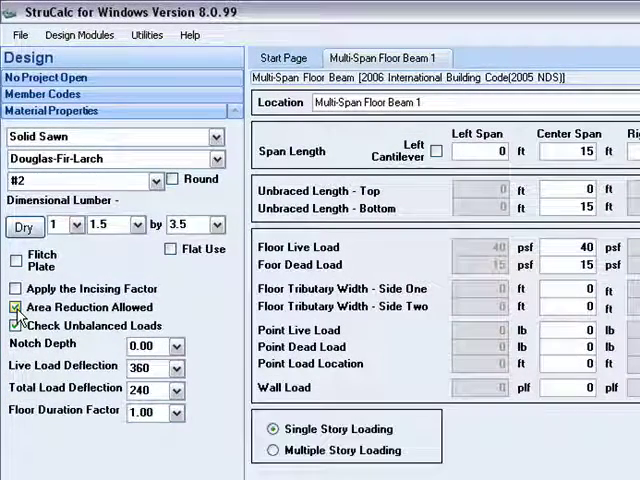
Set a 20 ft left span and a 6 ft right cantilever span
left_click(16, 307)
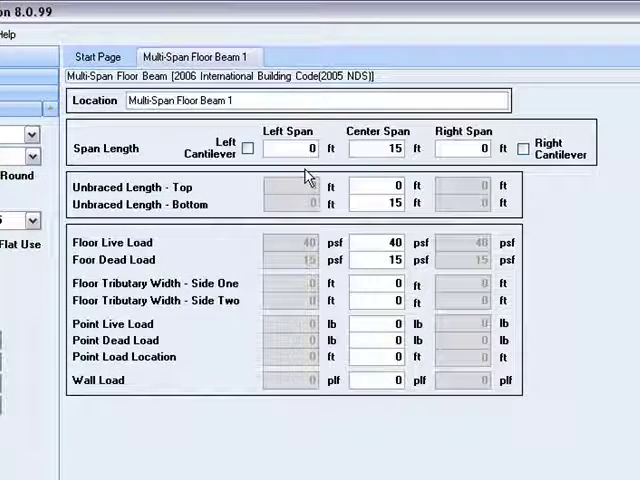
left_click(295, 148)
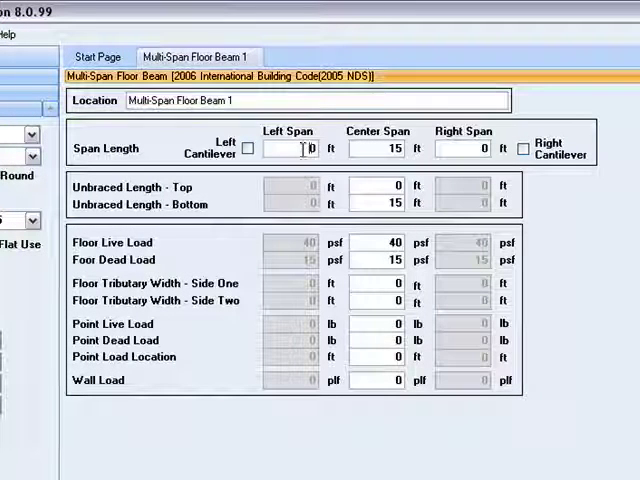
type("20")
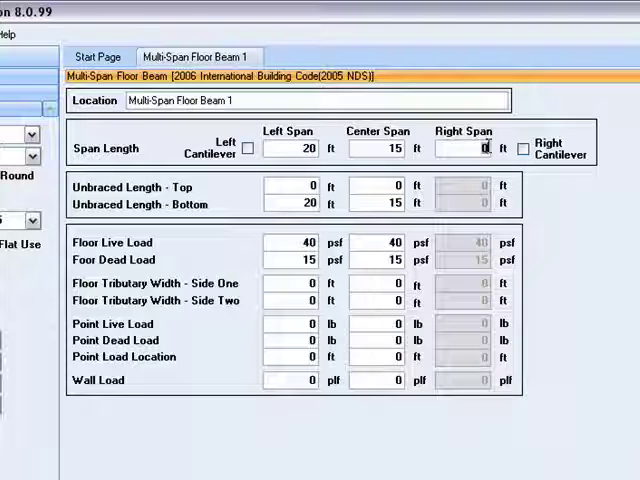
left_click(522, 148)
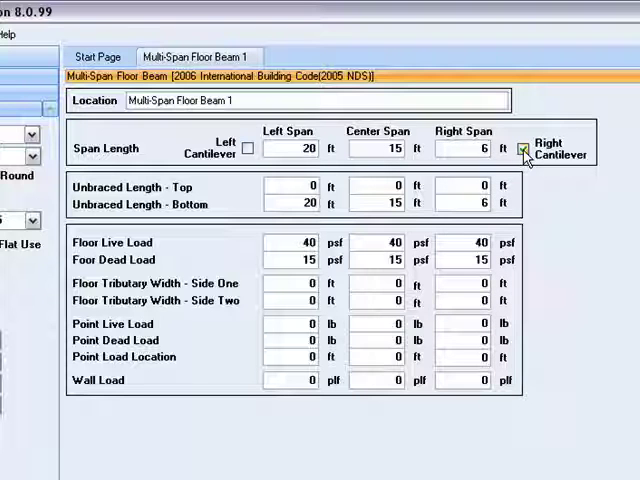
left_click(524, 149)
type("8")
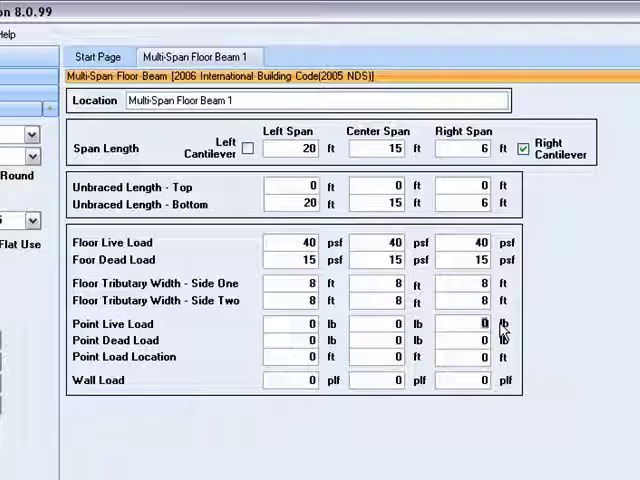
Enter 2000 lb live and 1000 lb dead point loads, located 6 ft out
type("2000")
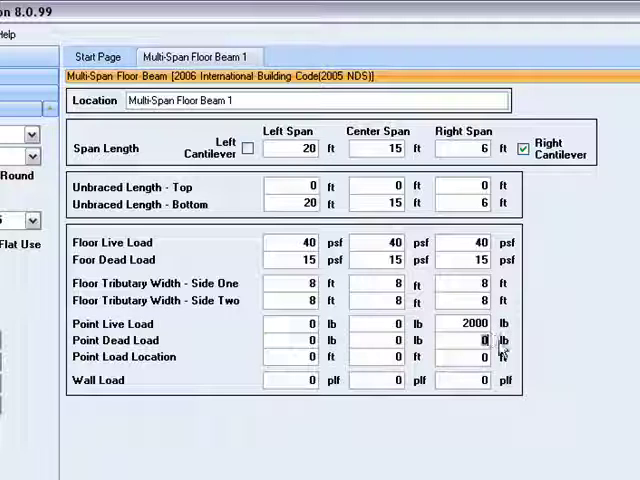
type("1000")
left_click(464, 356)
type("6")
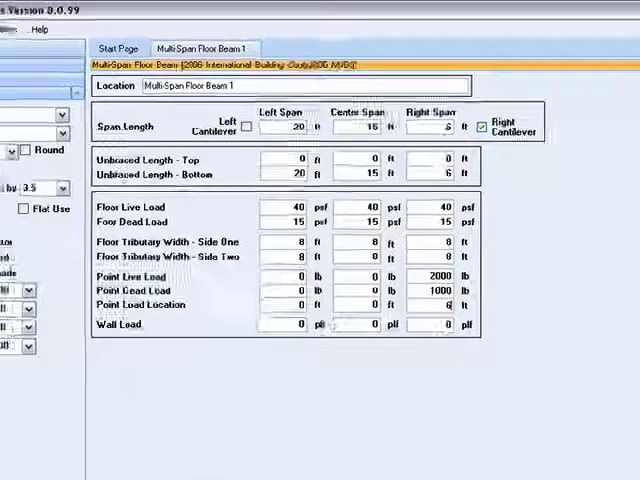
left_click(47, 374)
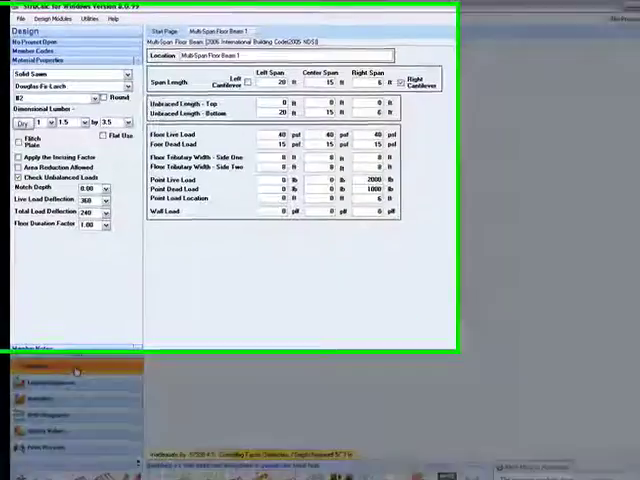
Make the beam a 5.125 x 15 24F-V4 glulam and run the calculation
left_click(95, 95)
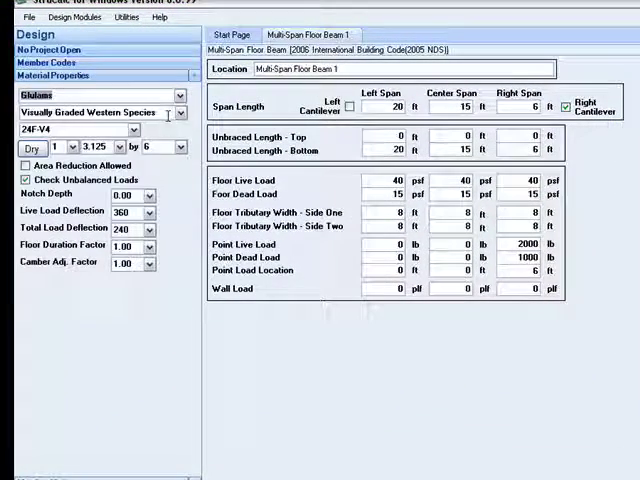
left_click(91, 146)
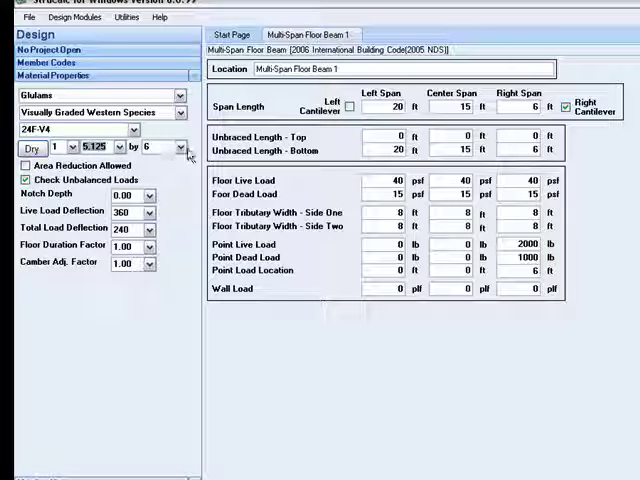
left_click(155, 146)
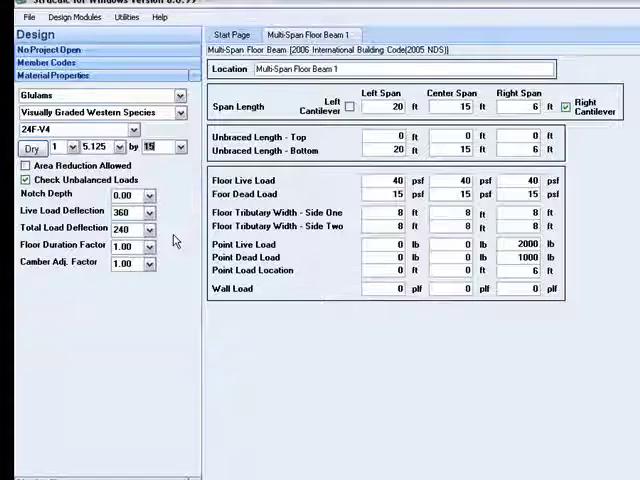
left_click(310, 460)
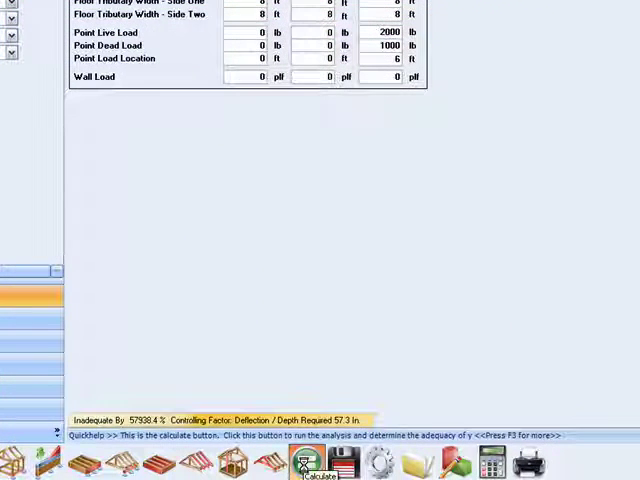
Recalculate the glulam beam, showing 91.8% inadequacy and 18.64 in required depth
left_click(313, 460)
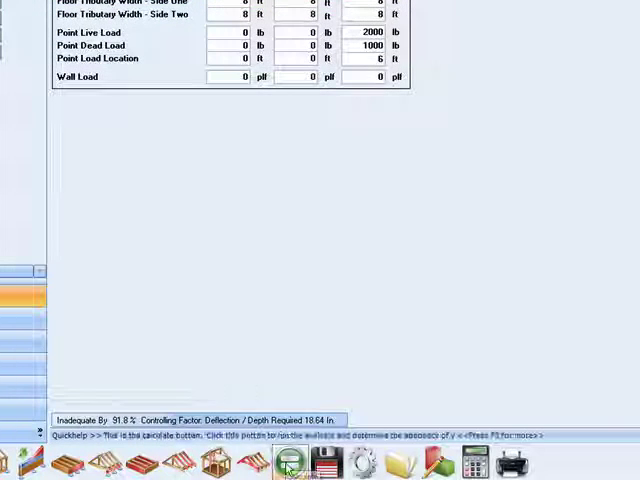
left_click(290, 461)
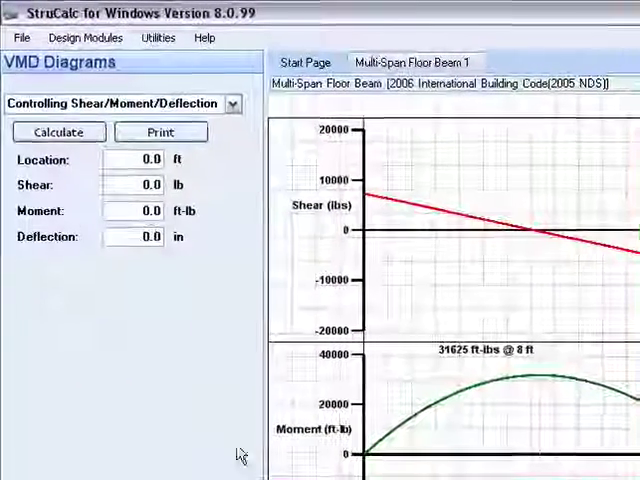
List the live and dead load span combinations in the VMD diagram case dropdown
left_click(233, 104)
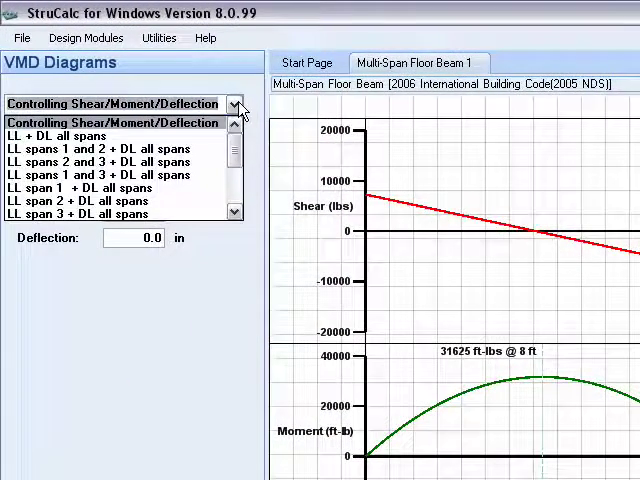